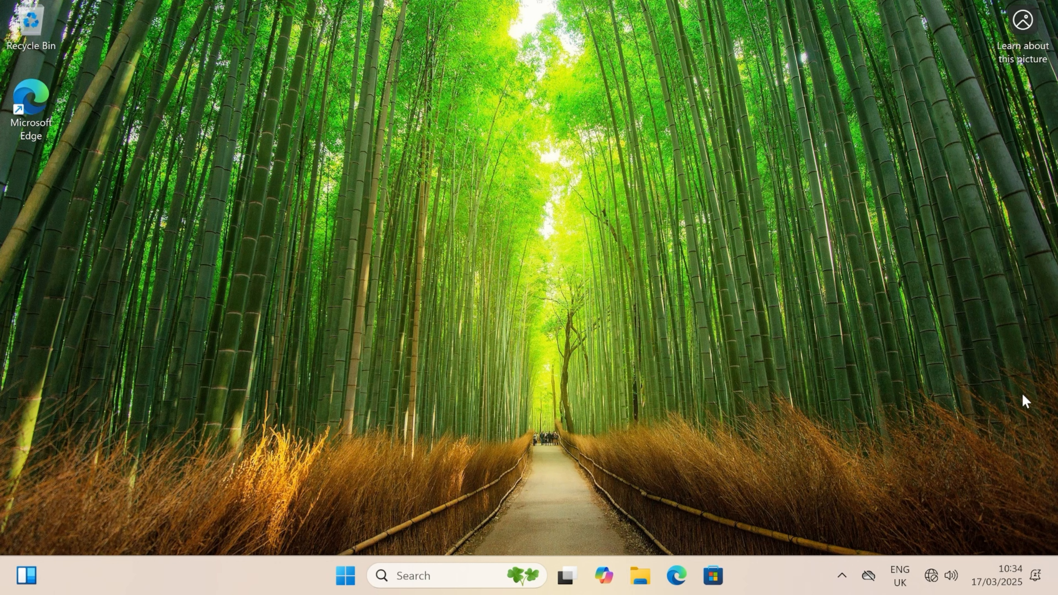
Check quick settings for a Wi-Fi tile; only the Cast tile is available.
{"action": "left_click", "coordinate": [940, 576]}
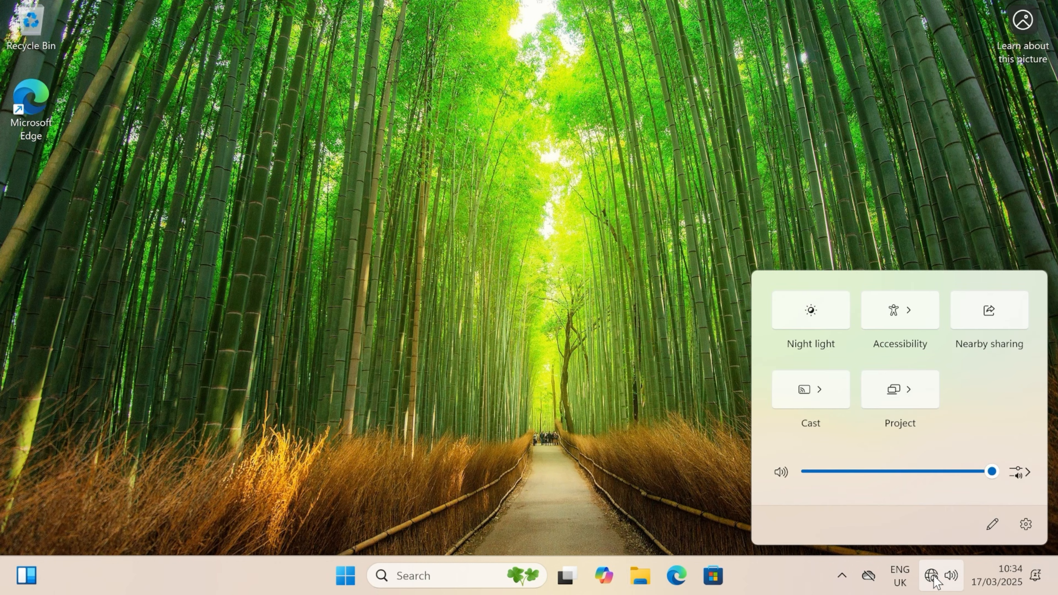
{"action": "left_click", "coordinate": [811, 390]}
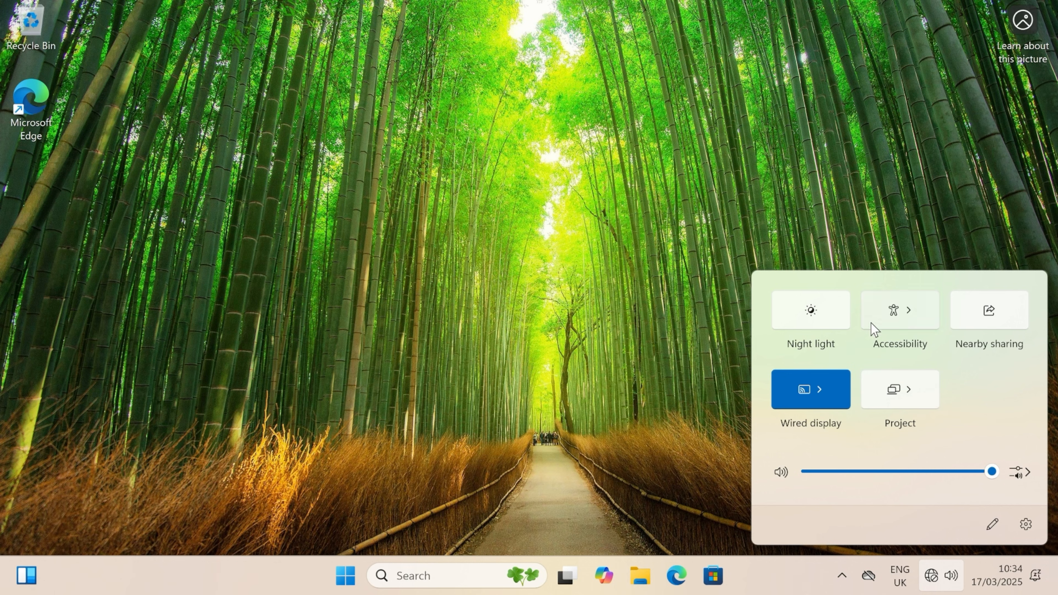
{"action": "mouse_move", "coordinate": [944, 580]}
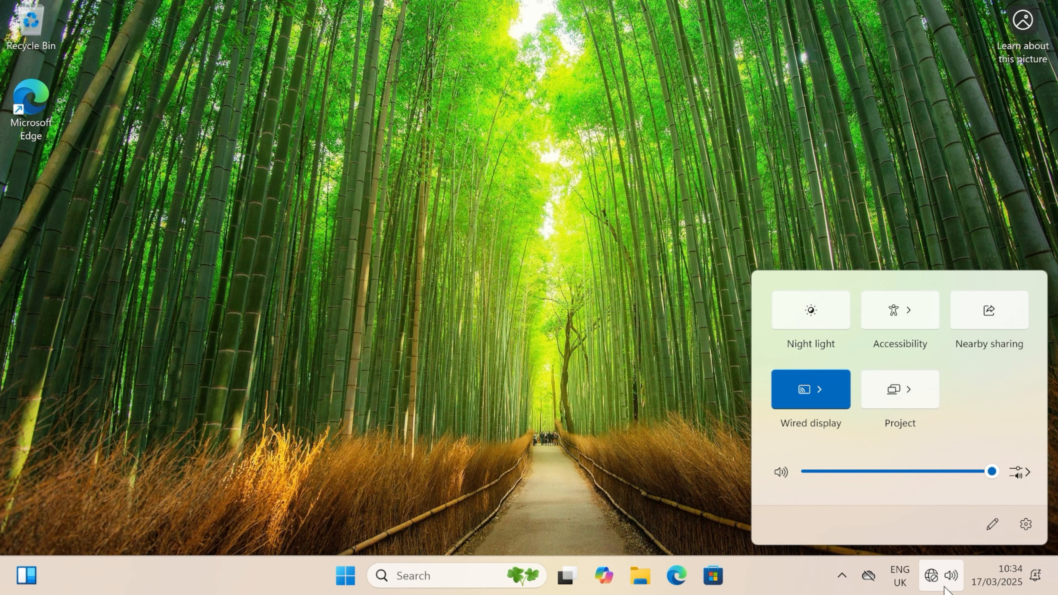
Start 'Diagnose network problems' from the tray network icon, launching Get Help.
{"action": "right_click", "coordinate": [931, 575]}
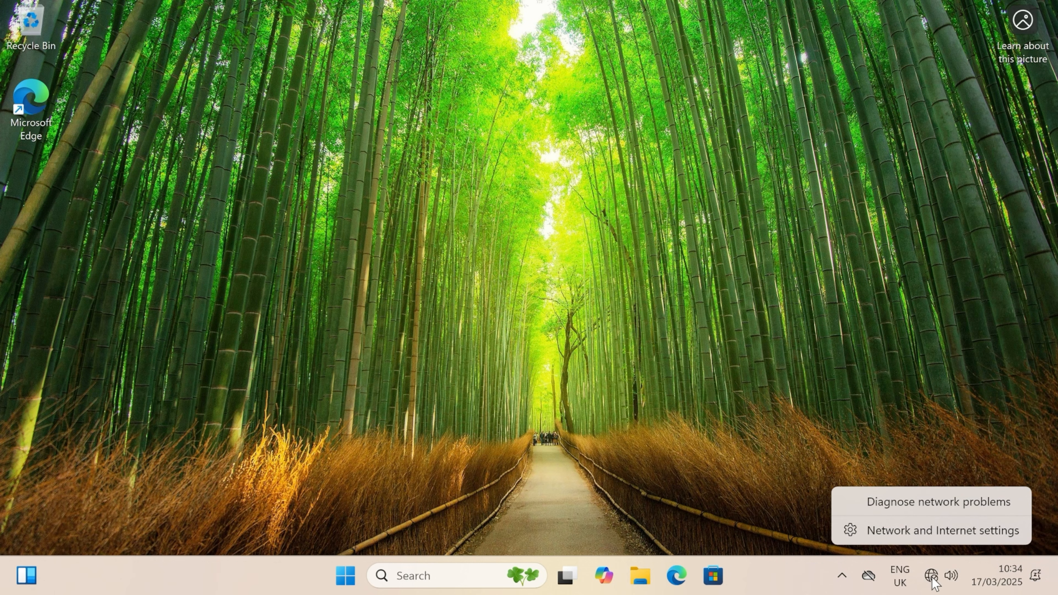
{"action": "left_click", "coordinate": [938, 502]}
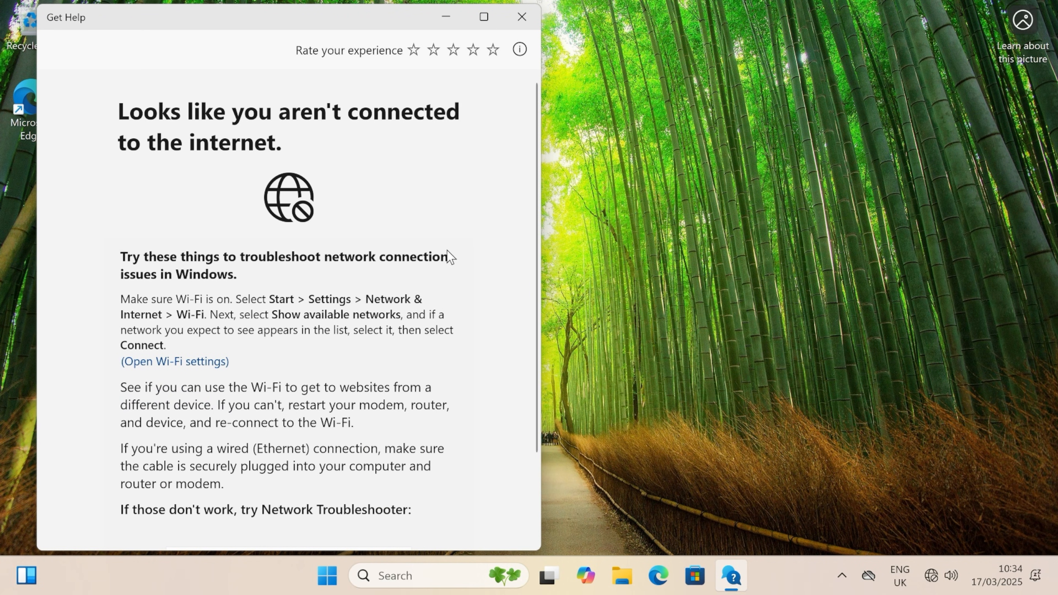
{"action": "mouse_move", "coordinate": [559, 232]}
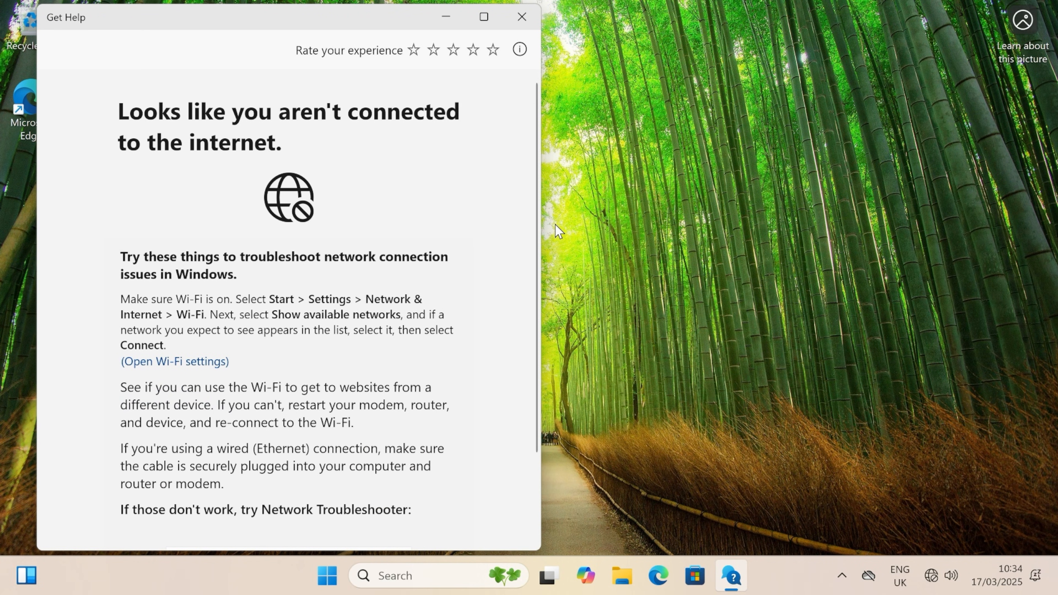